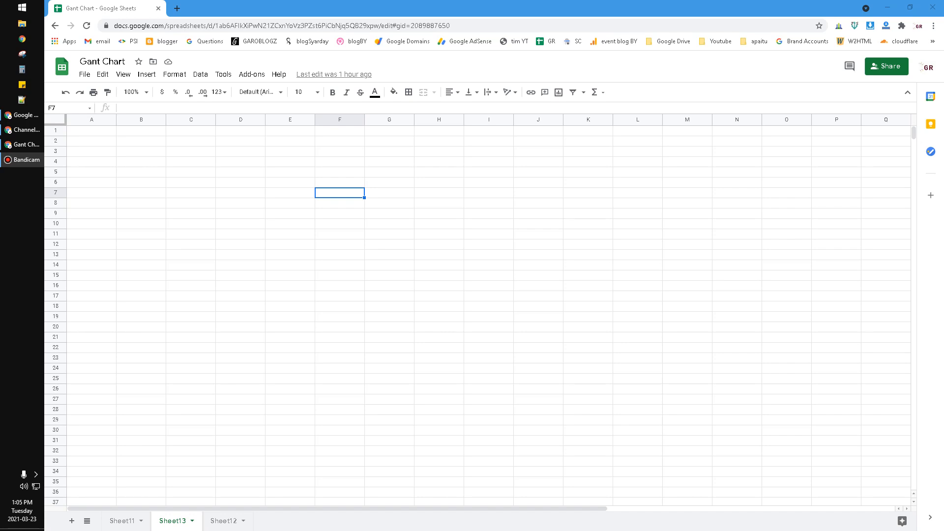
mouse_move(378, 4)
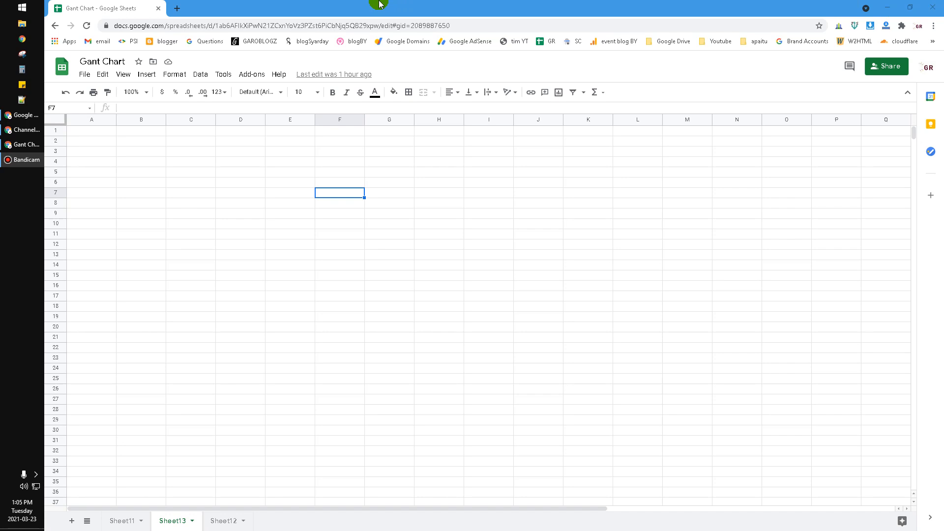
mouse_move(397, 178)
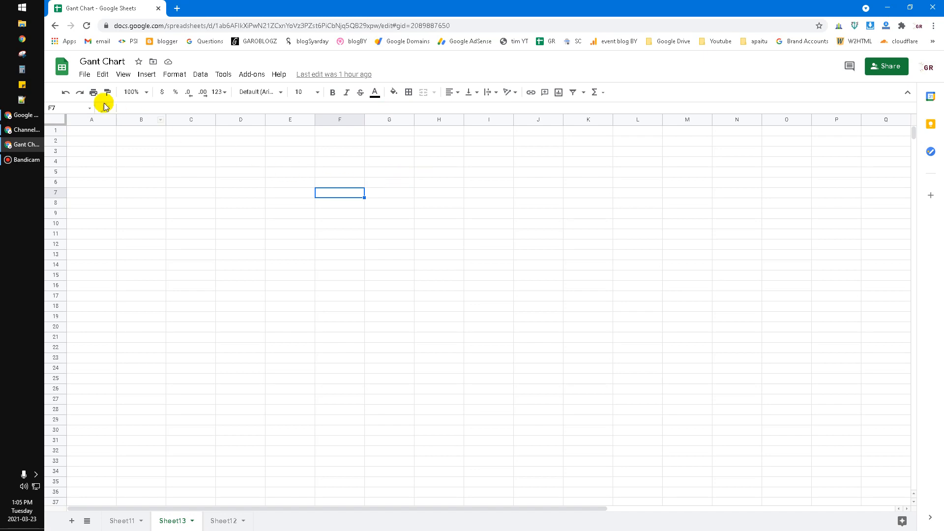
Start a new spreadsheet from the Template gallery and locate the Smartsheet Gantt chart under Project management
left_click(84, 73)
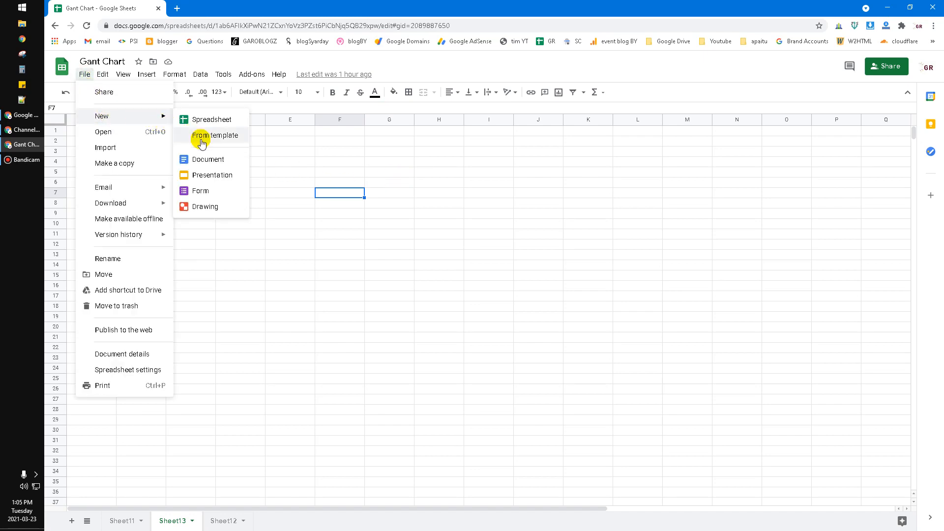
left_click(212, 119)
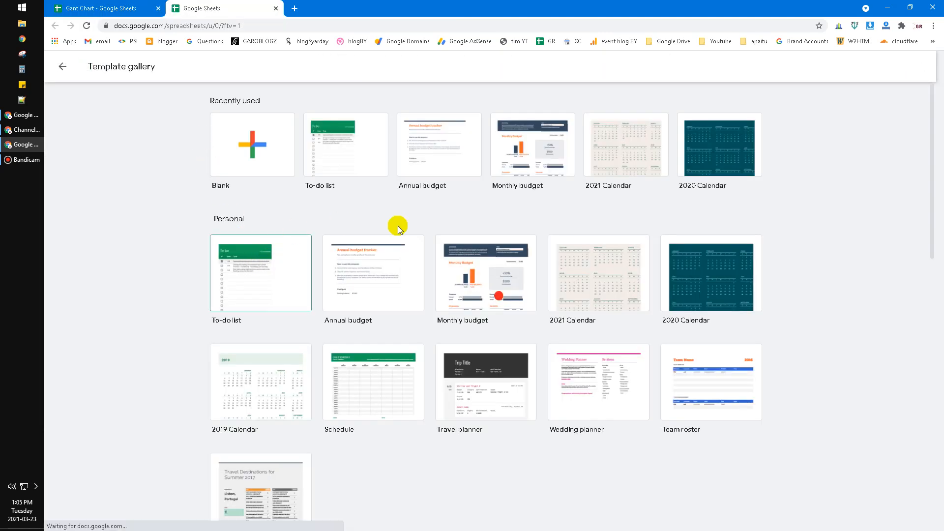
scroll("down", 3)
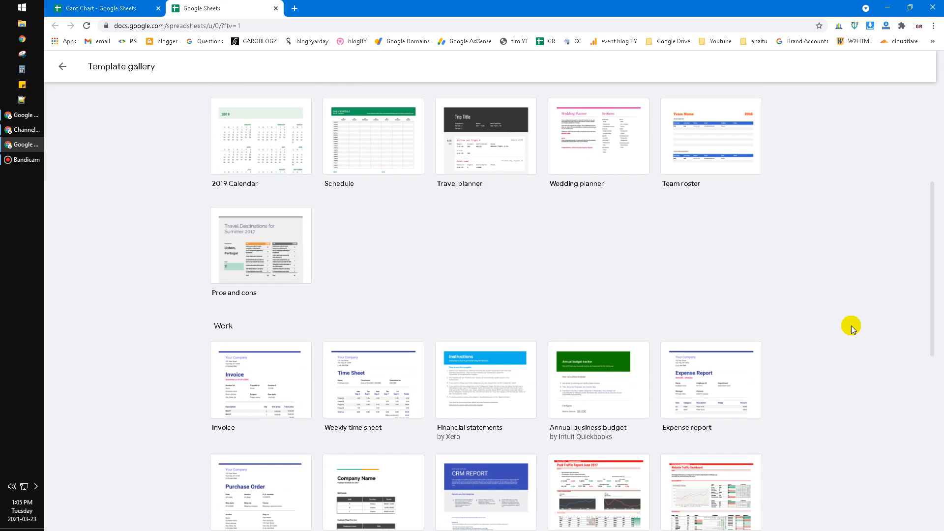
scroll("down", 3)
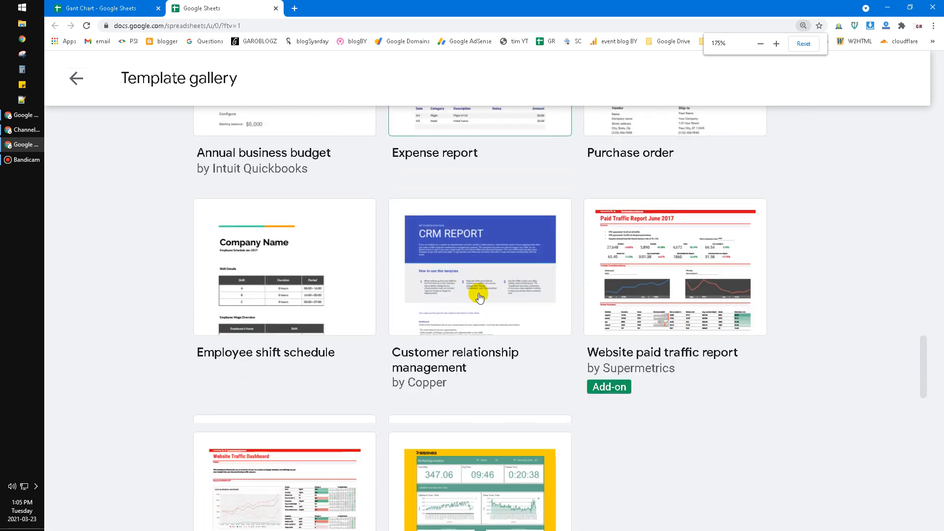
scroll("down", 3)
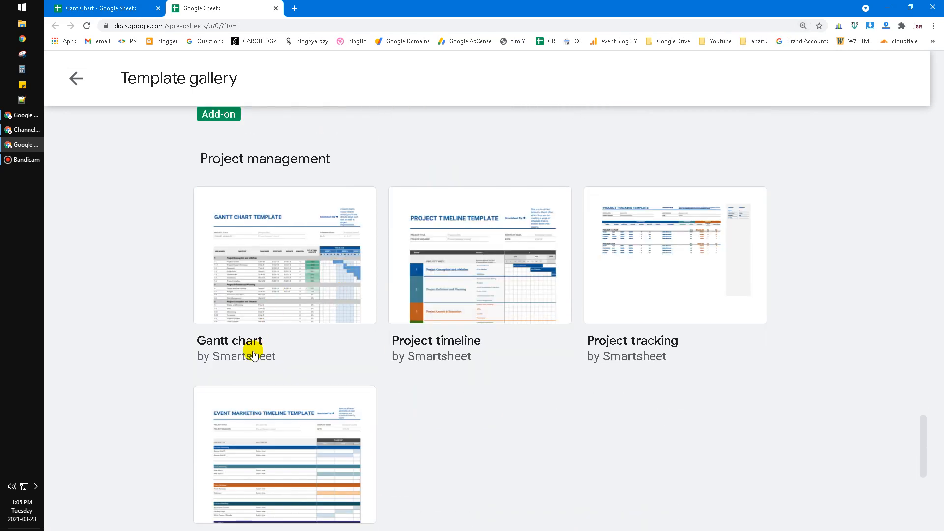
mouse_move(511, 315)
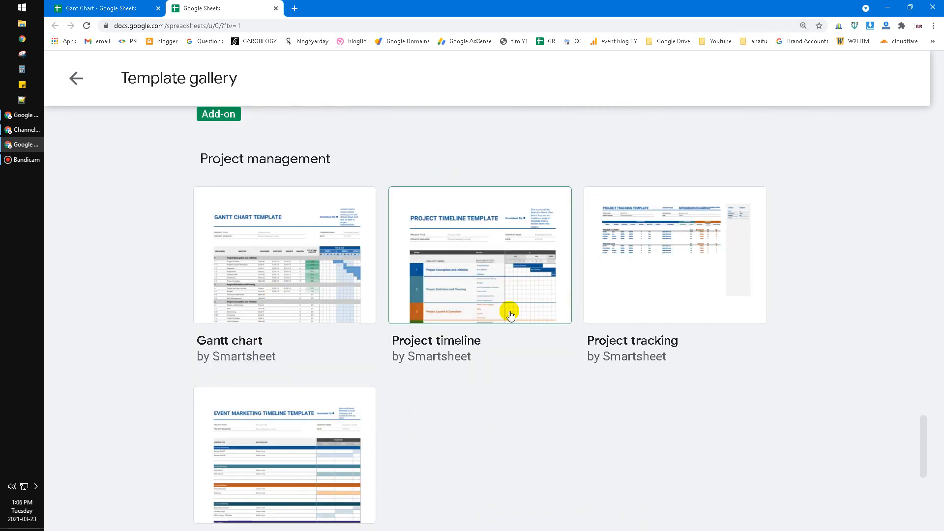
scroll("down", 3)
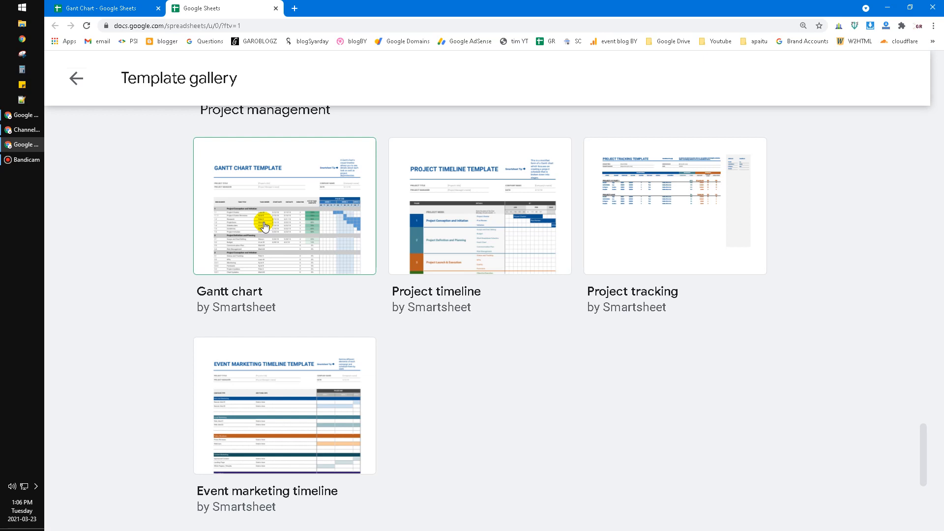
mouse_move(243, 208)
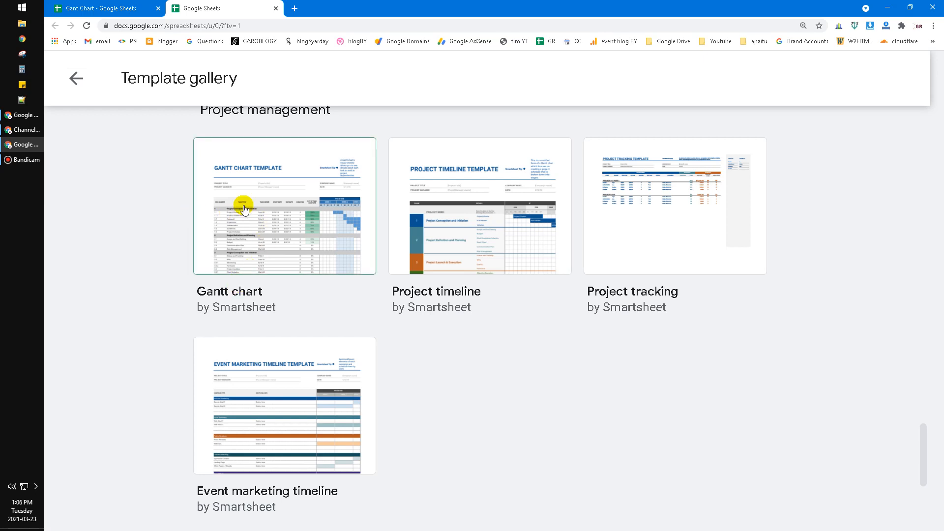
mouse_move(288, 226)
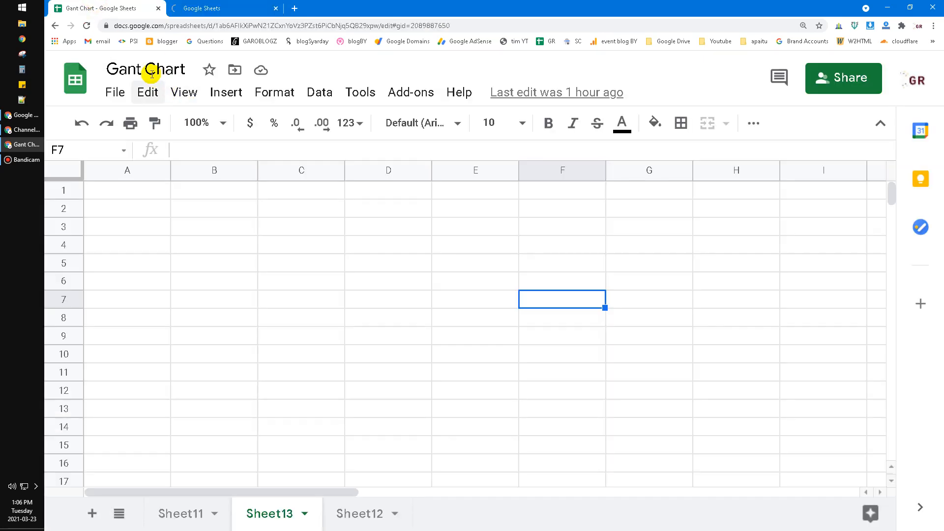
Begin copying the Gantt Chart sheet tab to an existing spreadsheet
left_click(146, 68)
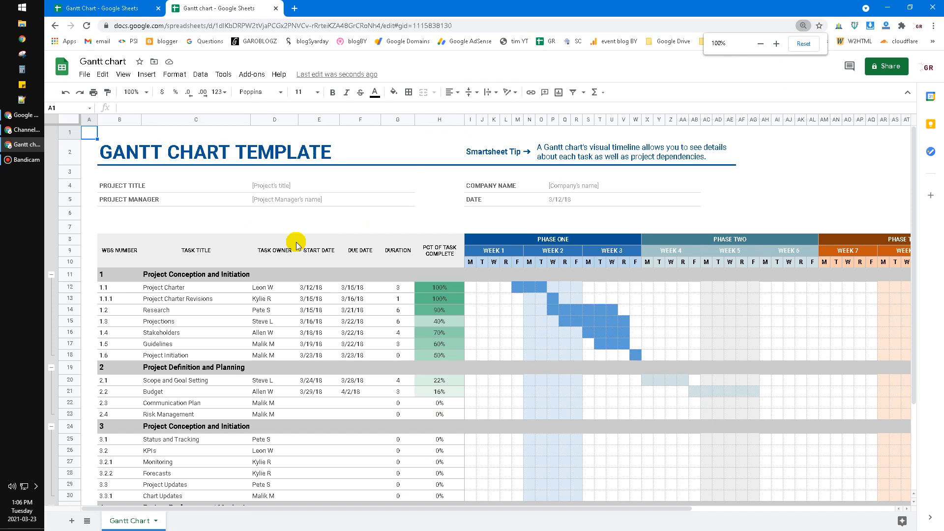
scroll("down", 3)
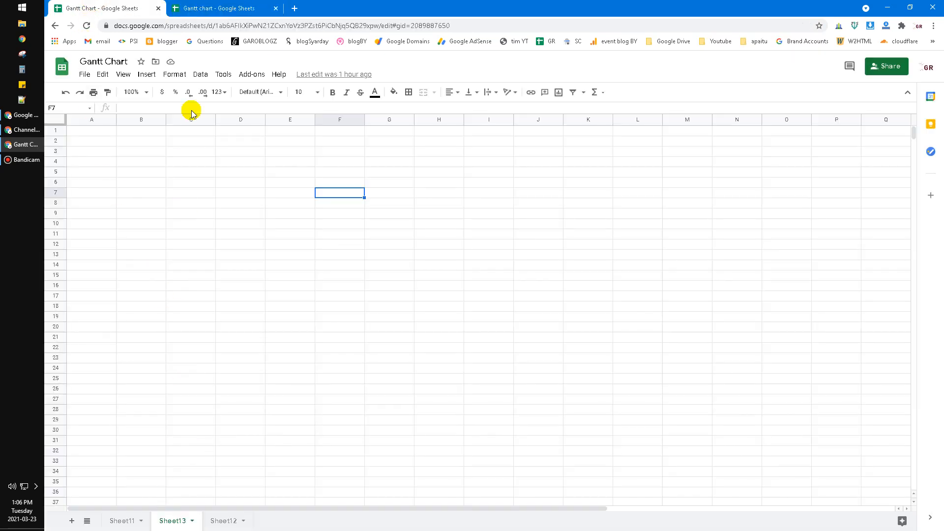
left_click(128, 520)
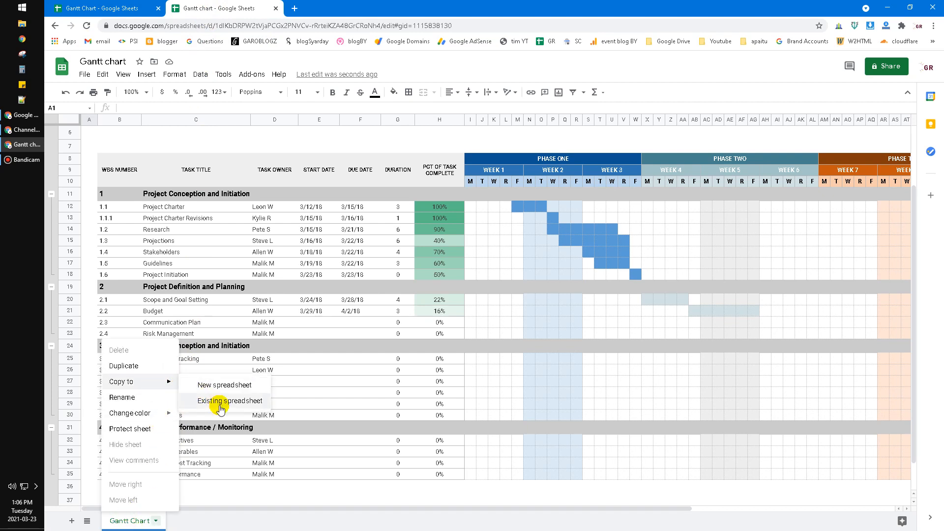
Copy the Gantt Chart sheet into the existing Gant Chart spreadsheet as 'Copy of Gantt Chart'
left_click(231, 400)
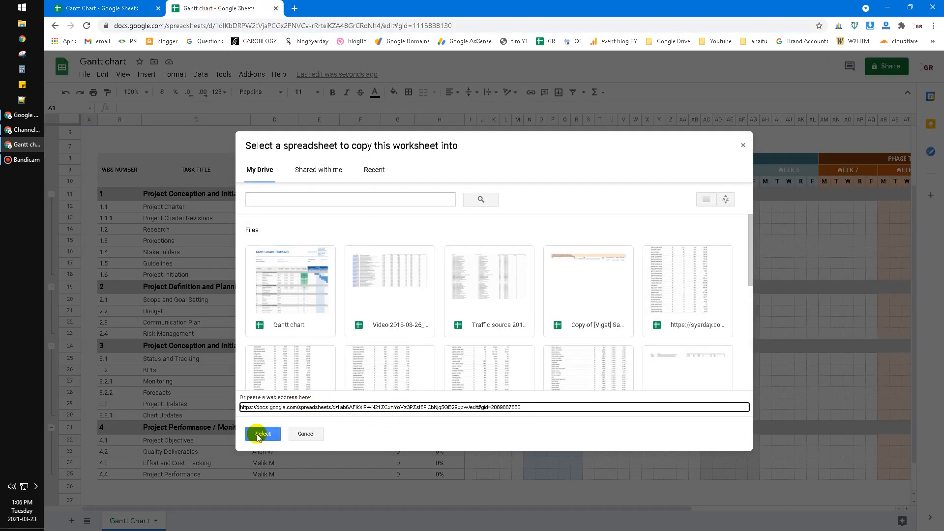
left_click(262, 433)
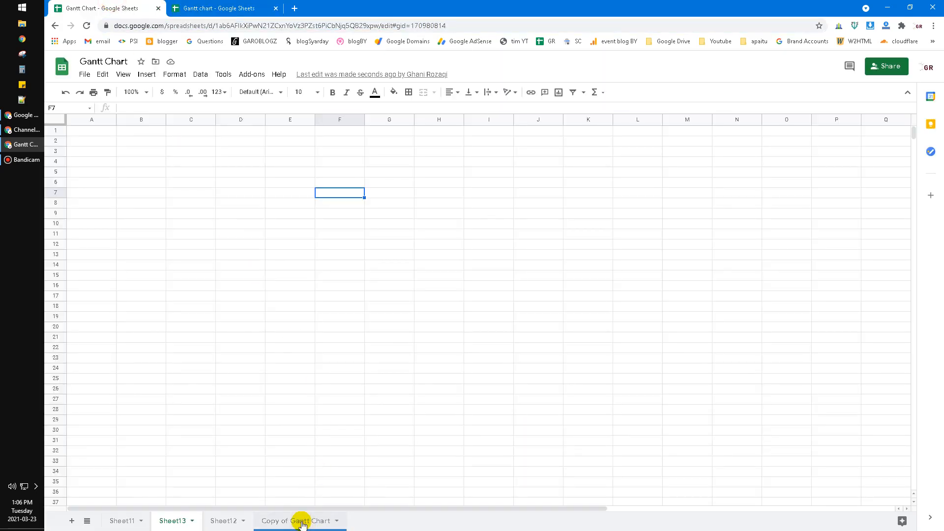
Fill in the project title cell D4 as 'Your Project'
left_click(295, 521)
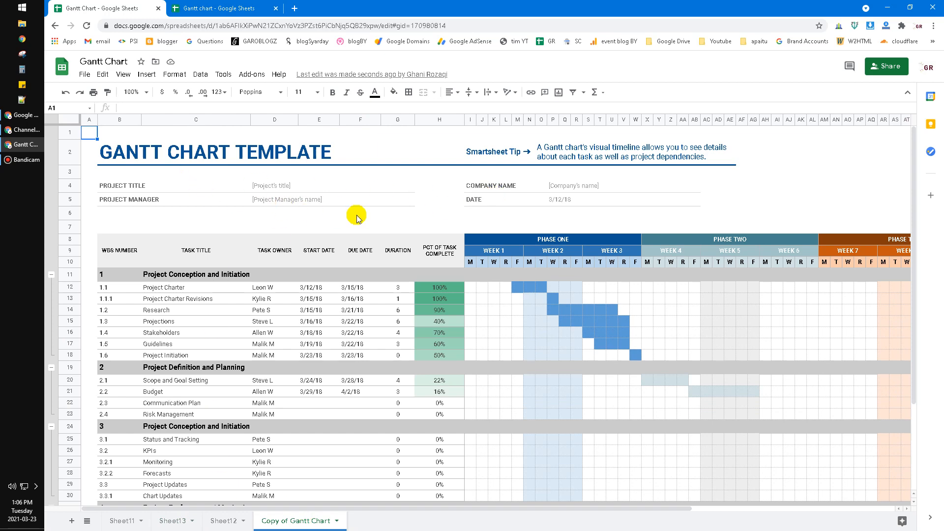
scroll("down", 3)
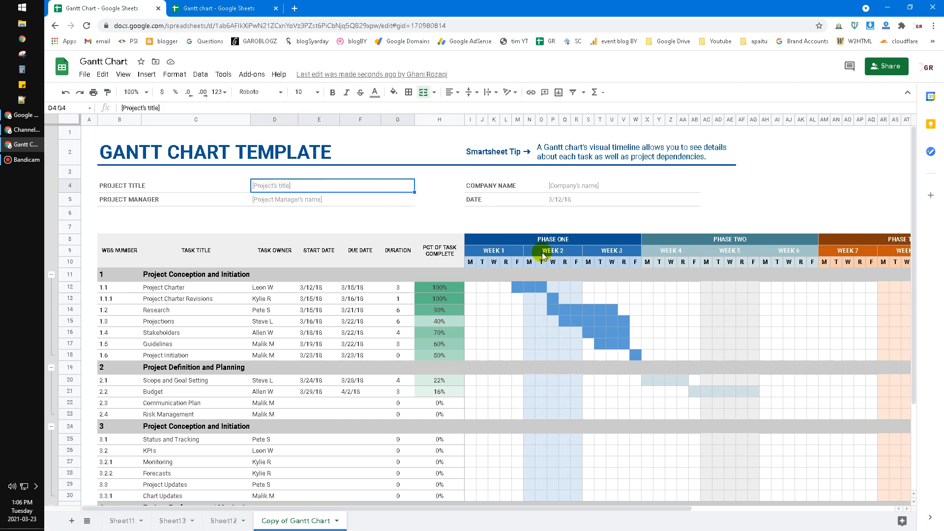
type("Your Project")
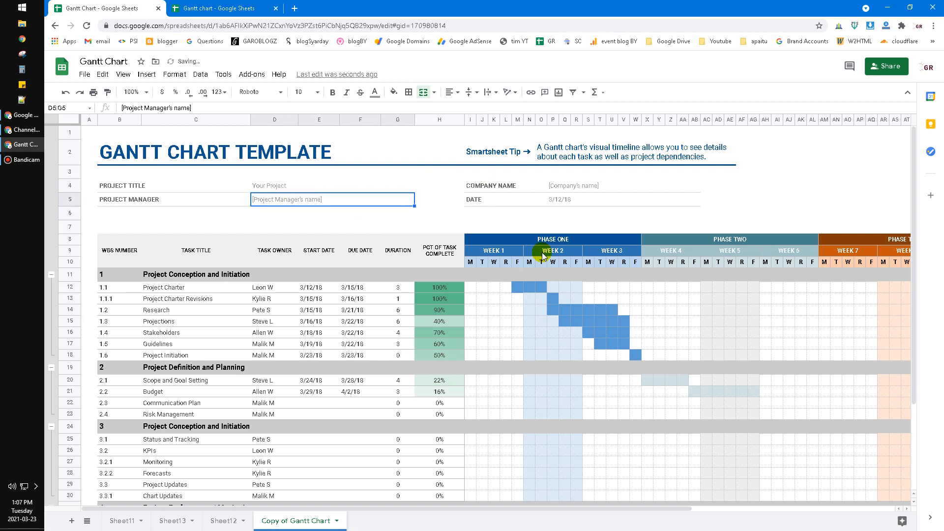
left_click(439, 199)
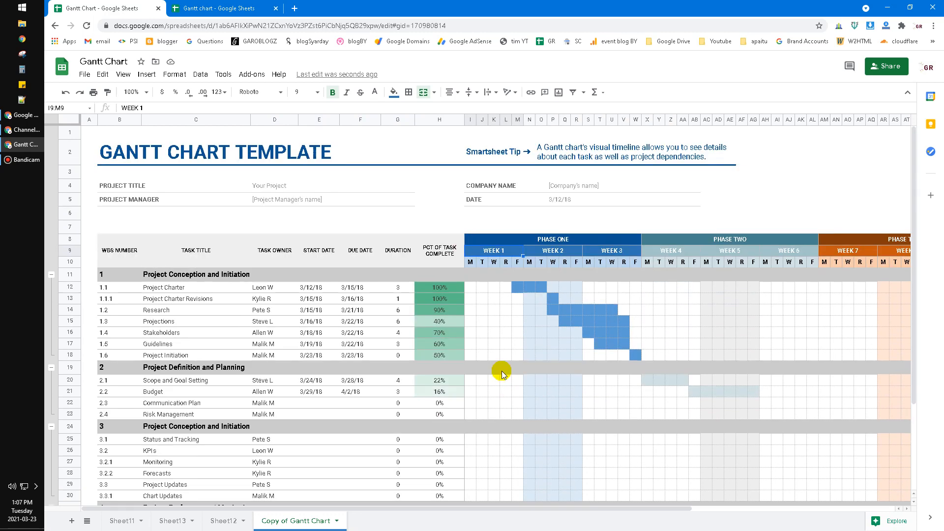
mouse_move(488, 312)
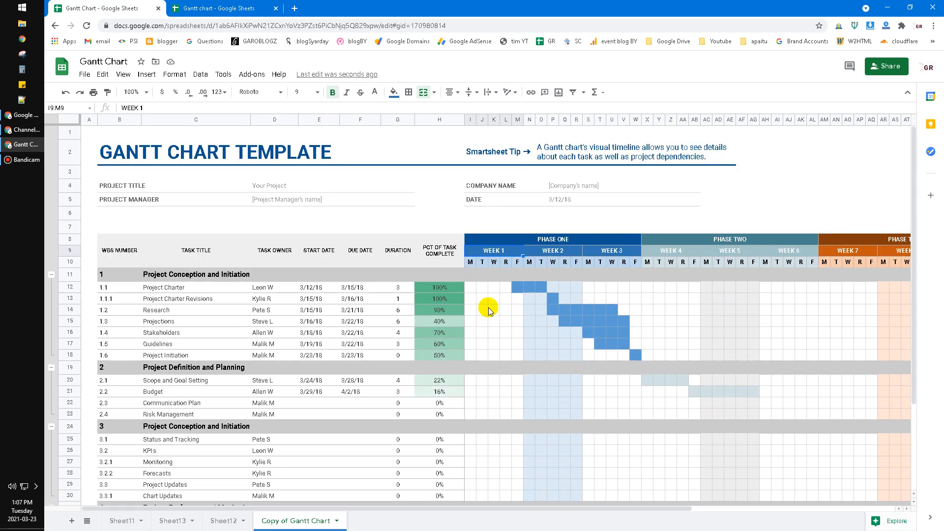
mouse_move(299, 315)
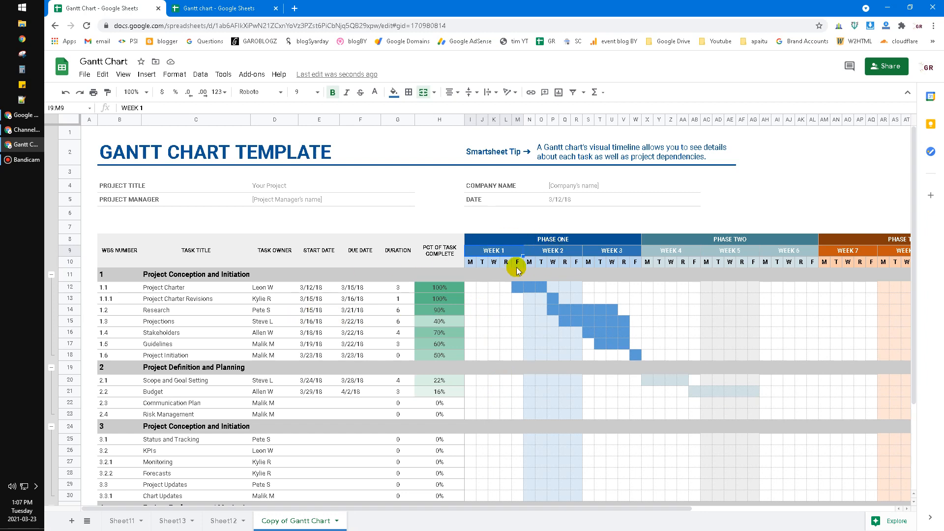
mouse_move(532, 291)
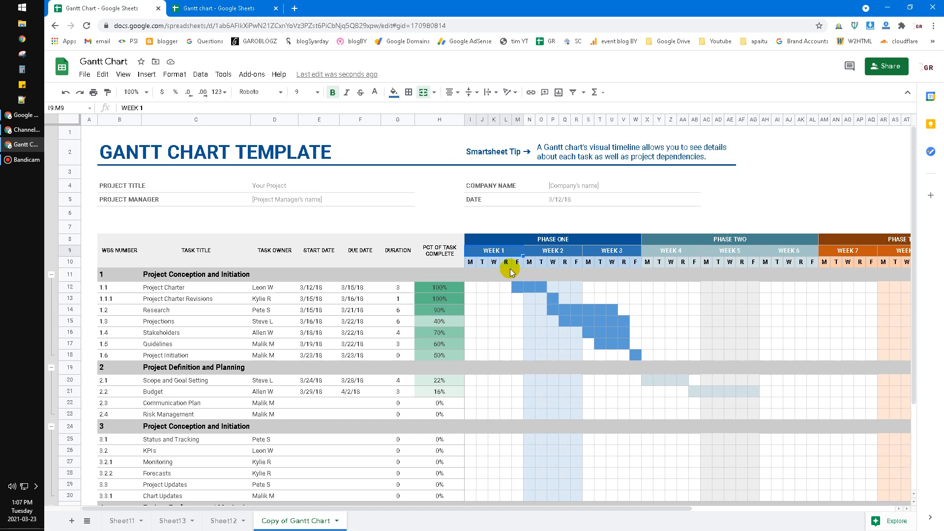
left_click(471, 261)
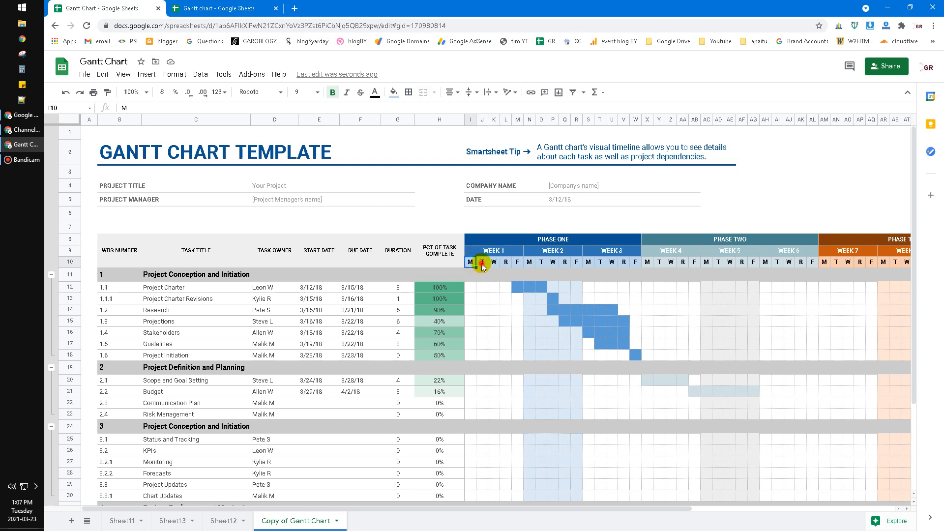
left_click(482, 261)
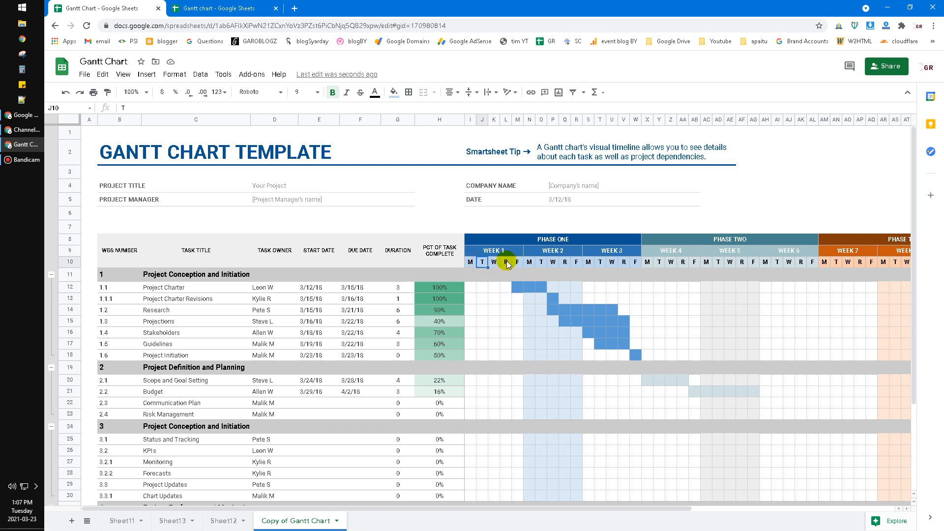
left_click(504, 261)
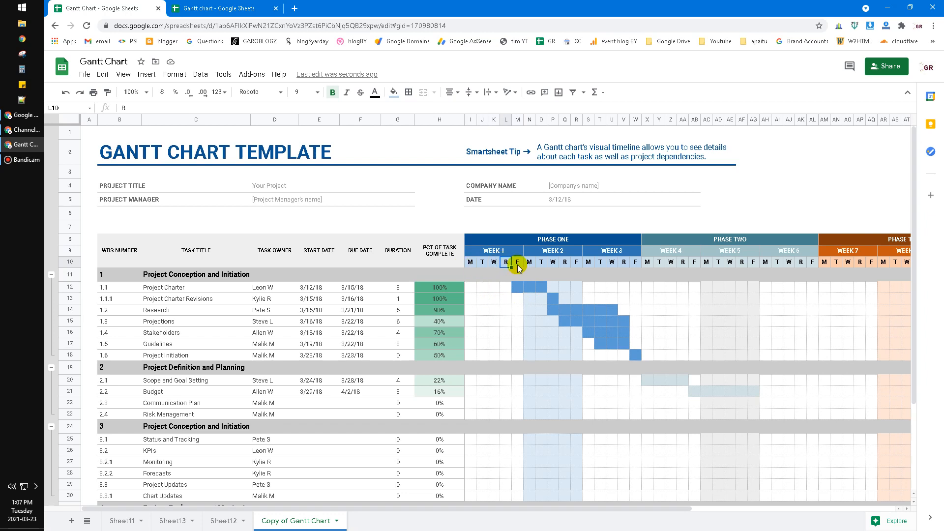
left_click(529, 261)
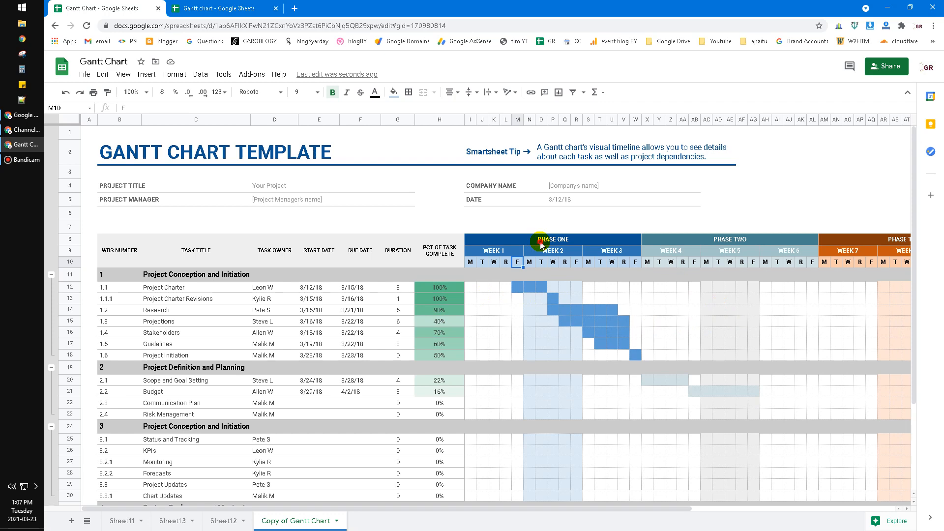
left_click(552, 239)
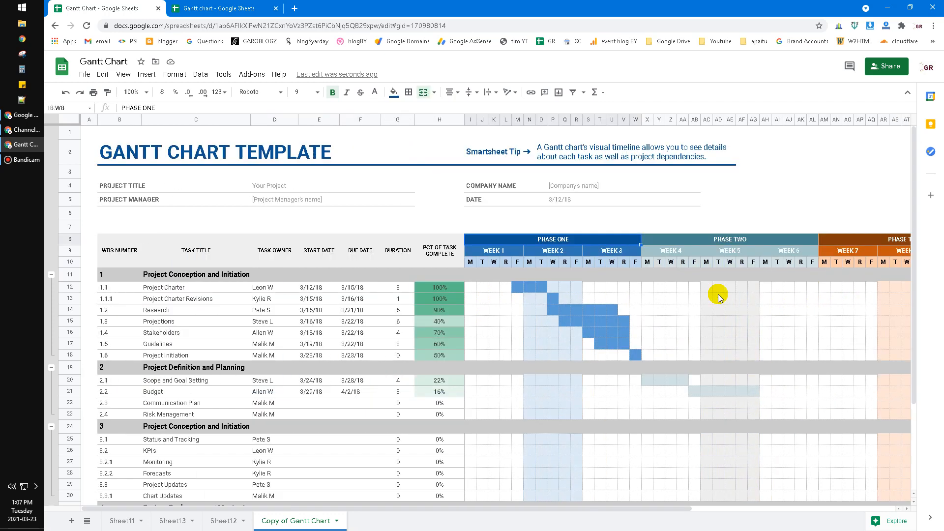
Paint a blue bar for the Project Updates task in week 3 of the timeline
left_click(548, 366)
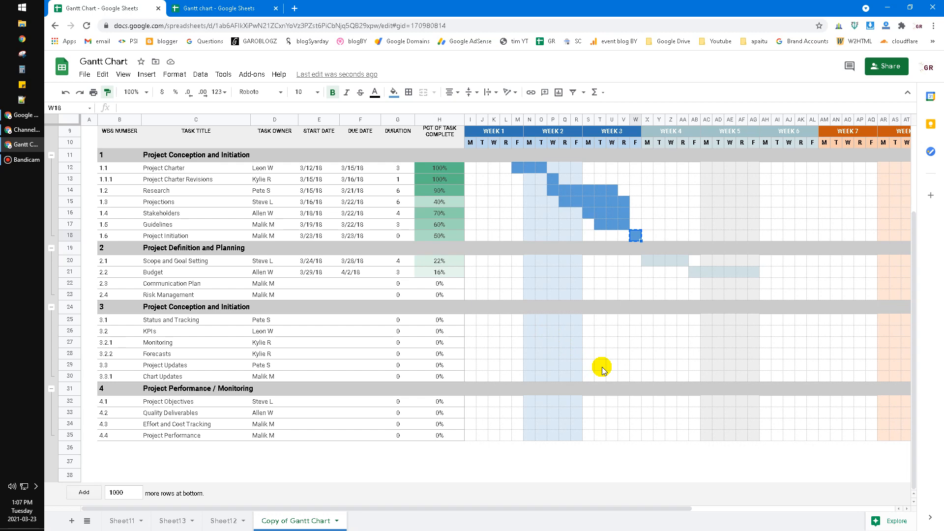
mouse_move(588, 366)
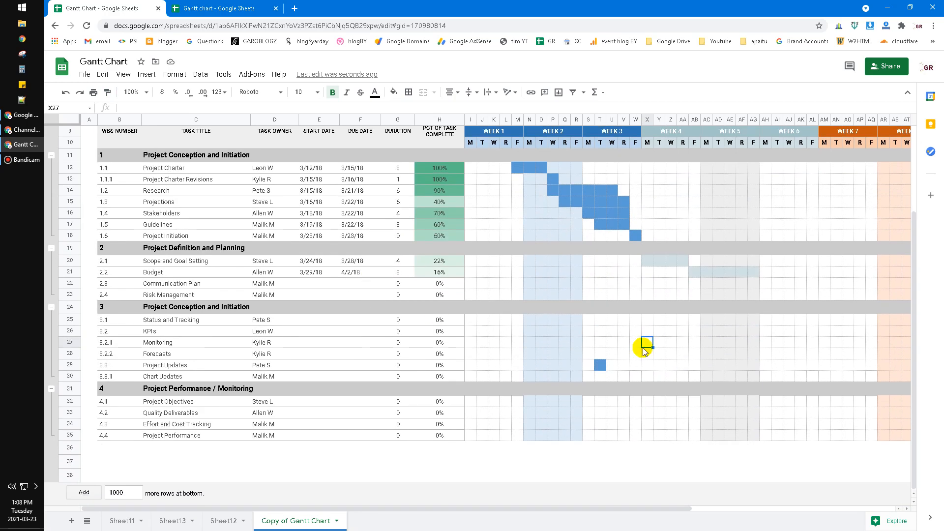
mouse_move(545, 358)
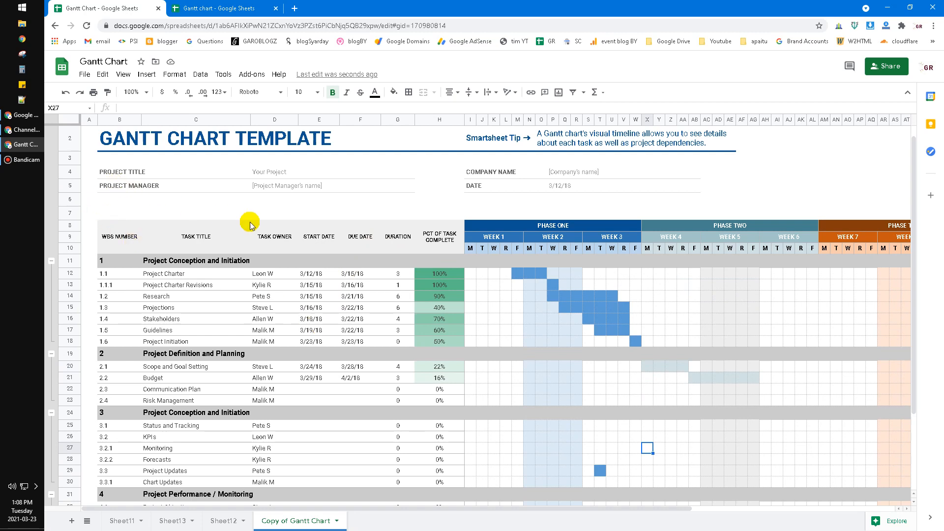
scroll("down", 3)
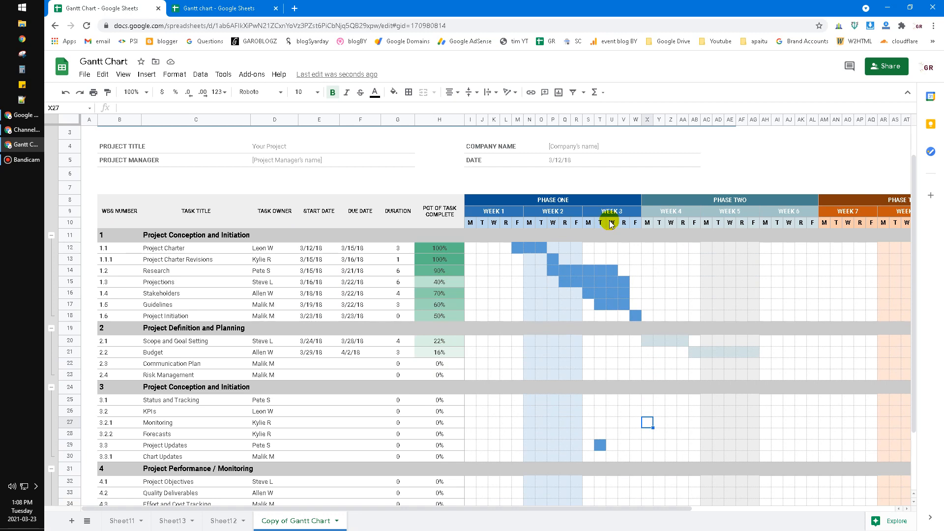
mouse_move(604, 211)
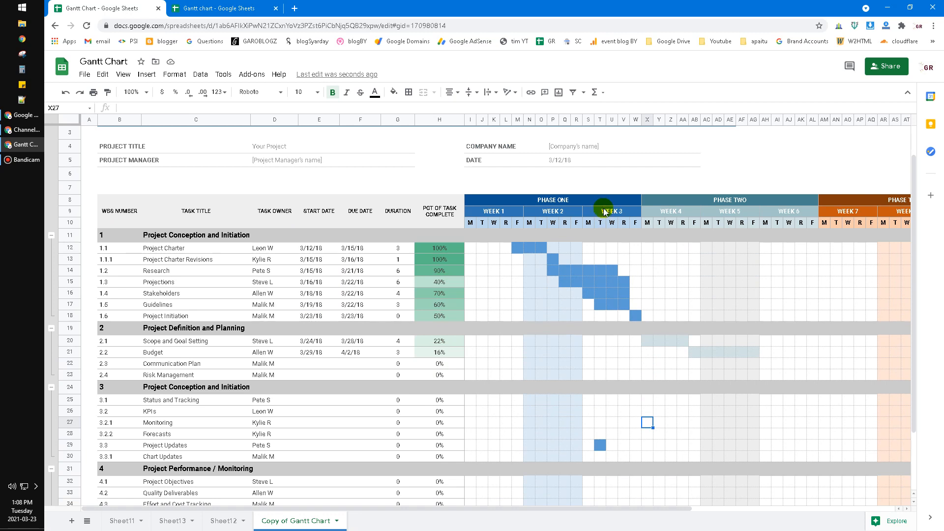